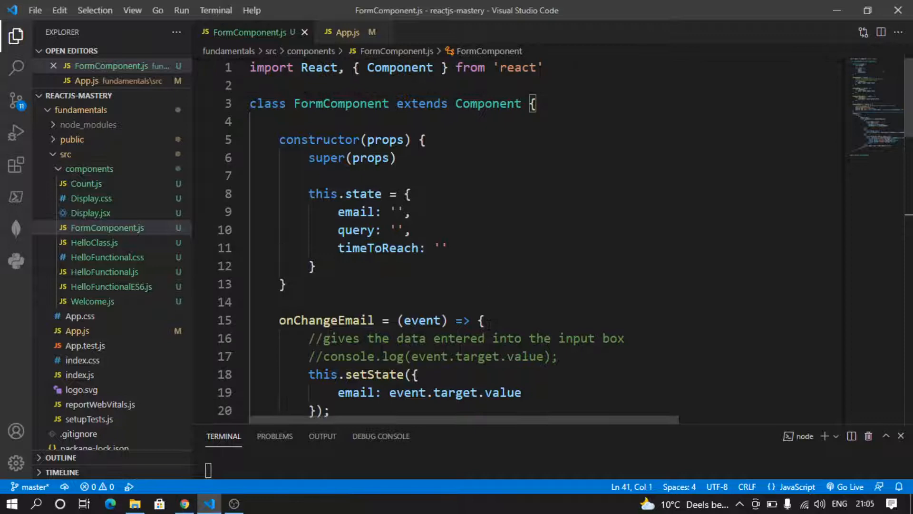
Add console.log("constructor called"); as the first line of the FormComponent constructor.
text(co)
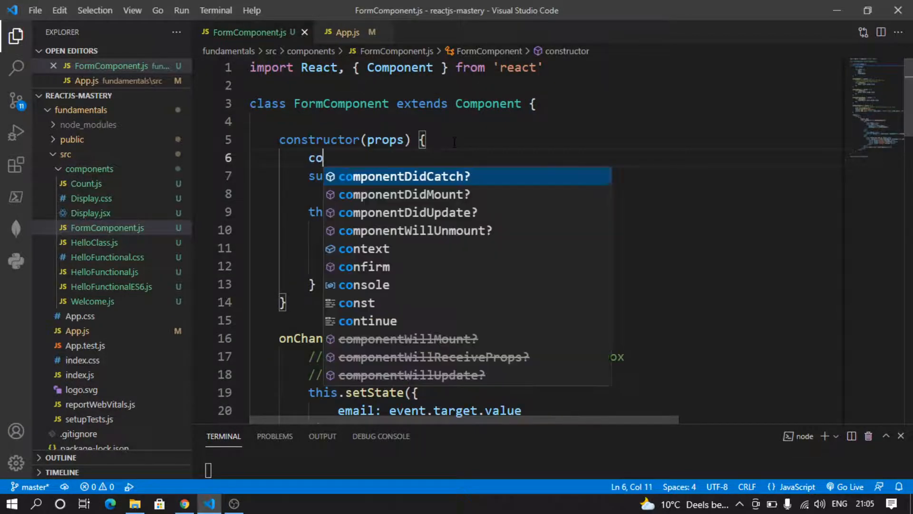
text(nsole.)
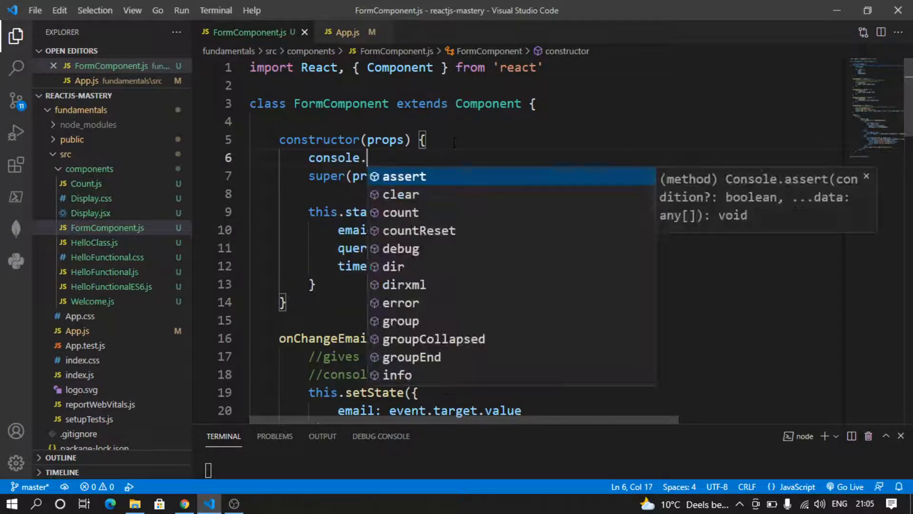
text(log)
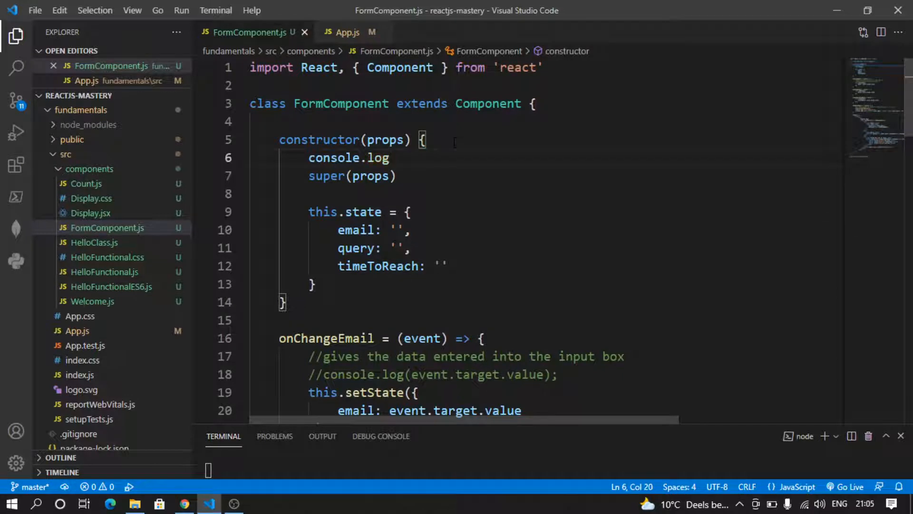
text(())
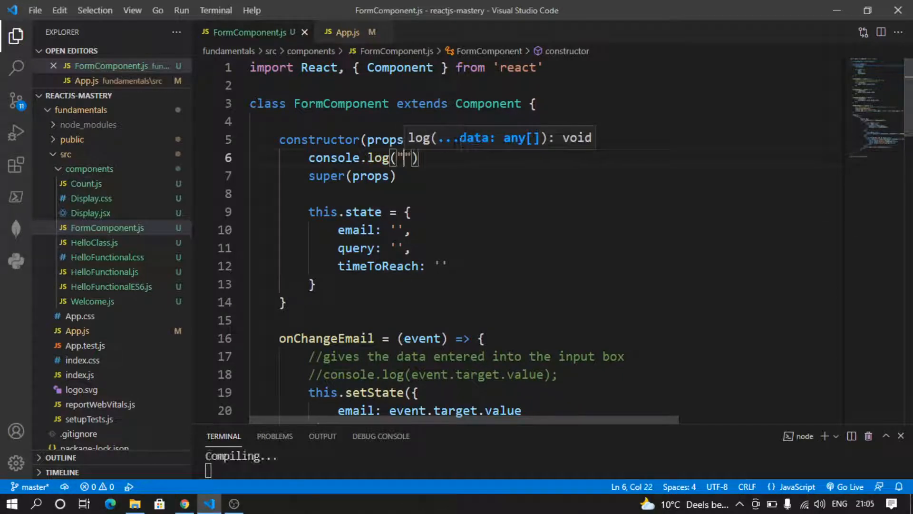
double_click(318, 138)
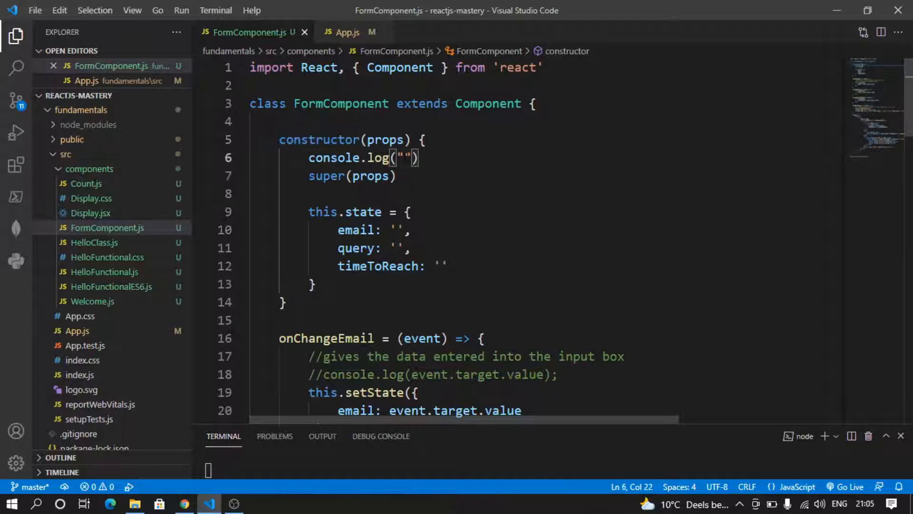
text(constructor call)
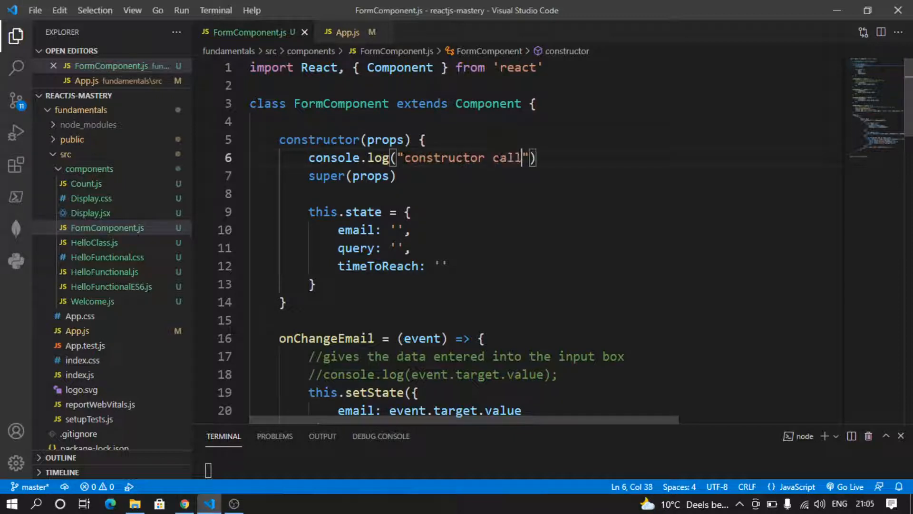
text(ed)
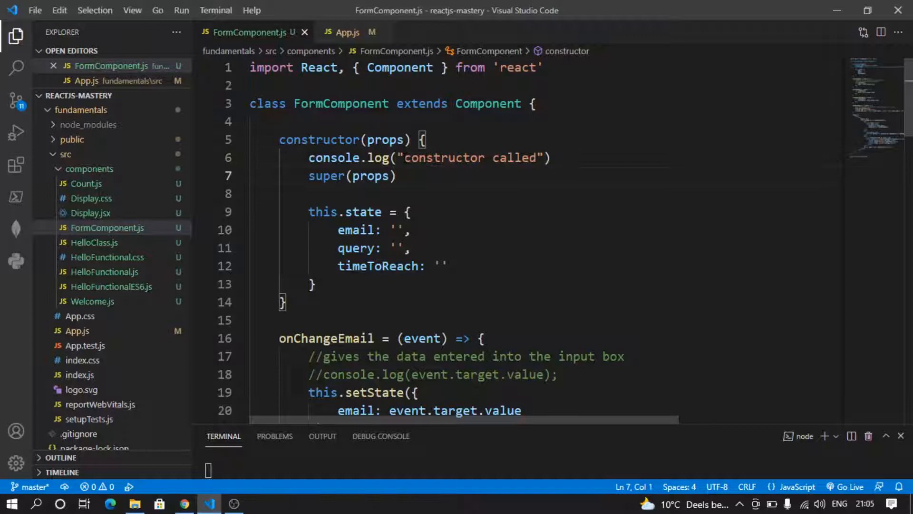
text(;)
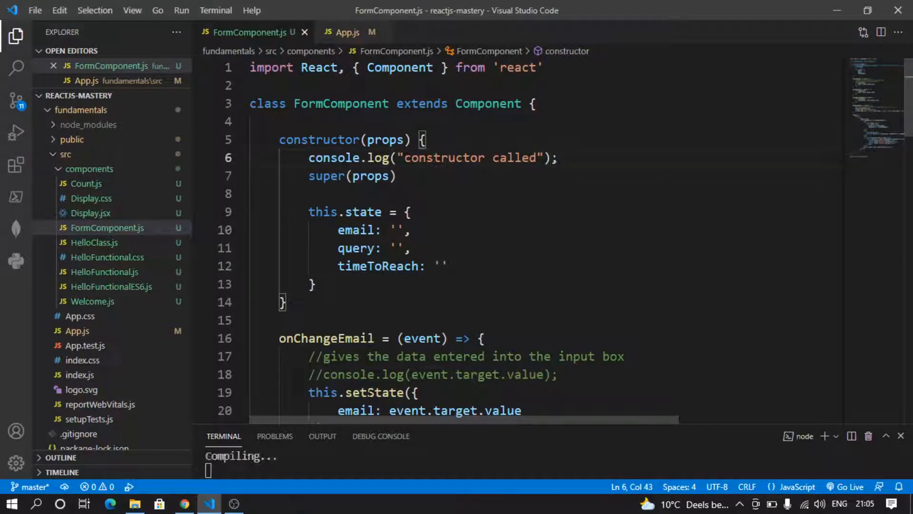
Reload the enquiry form in Chrome and see "constructor called" in the console.
click(183, 503)
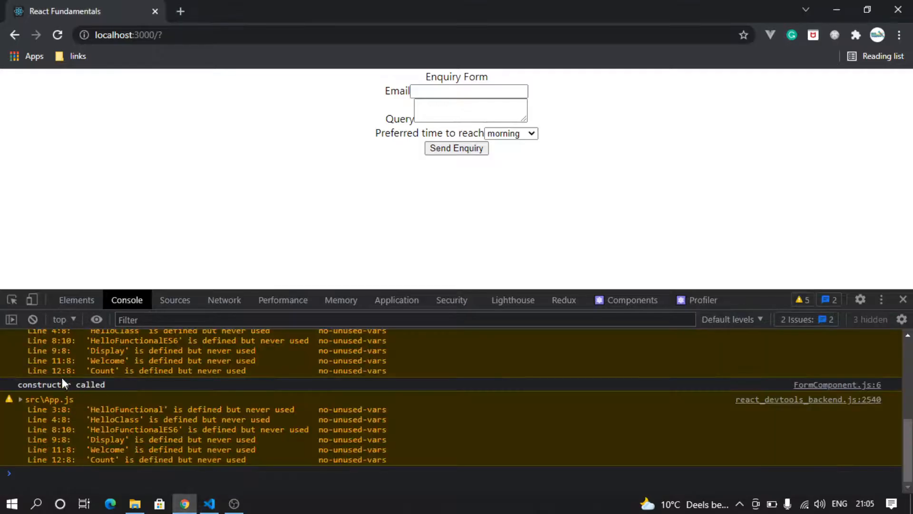
click(57, 35)
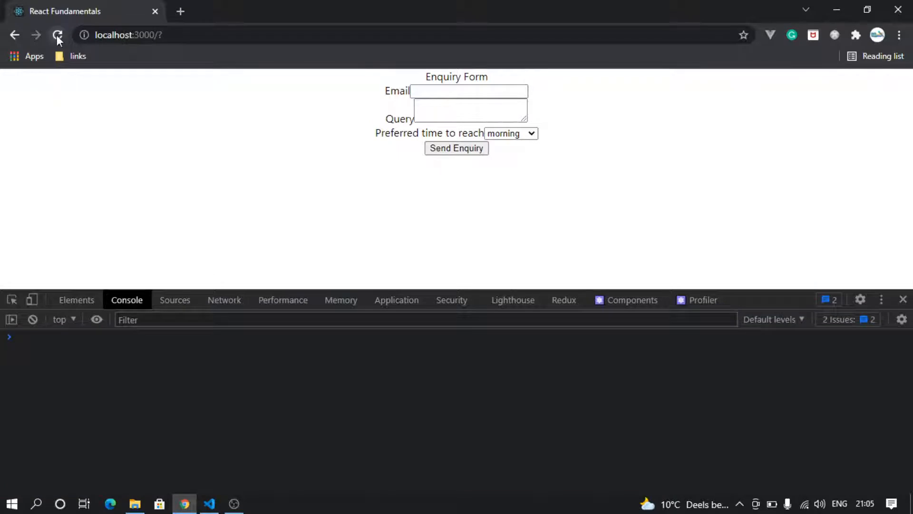
click(57, 35)
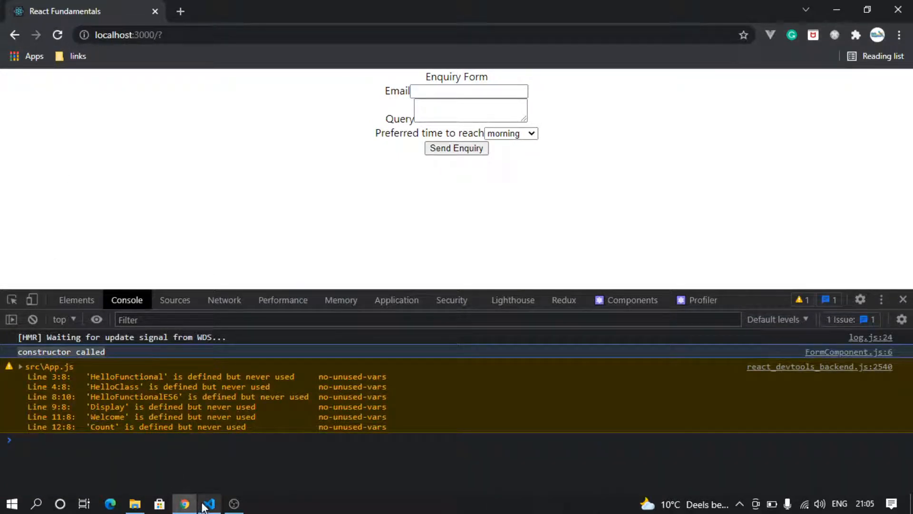
Review FormComponent.js from the constructor down through onSubmitEnquiry and render.
click(208, 503)
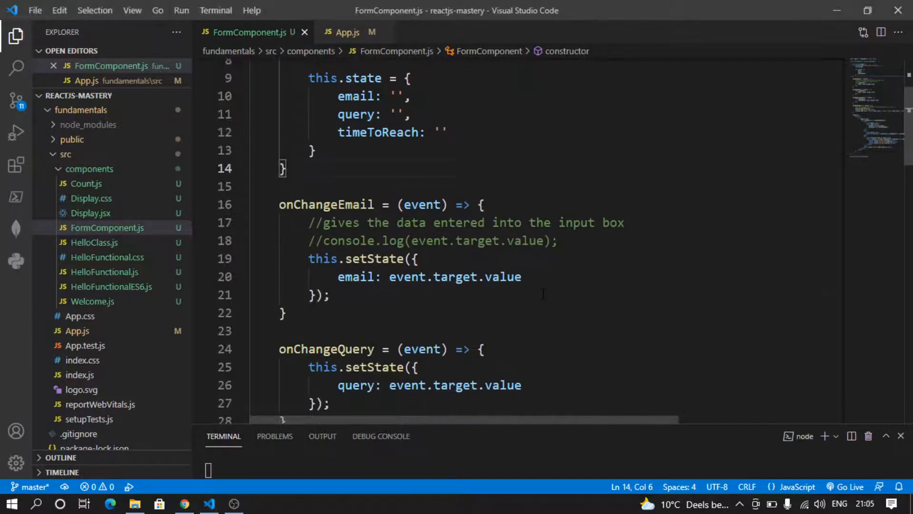
scroll(down, 3)
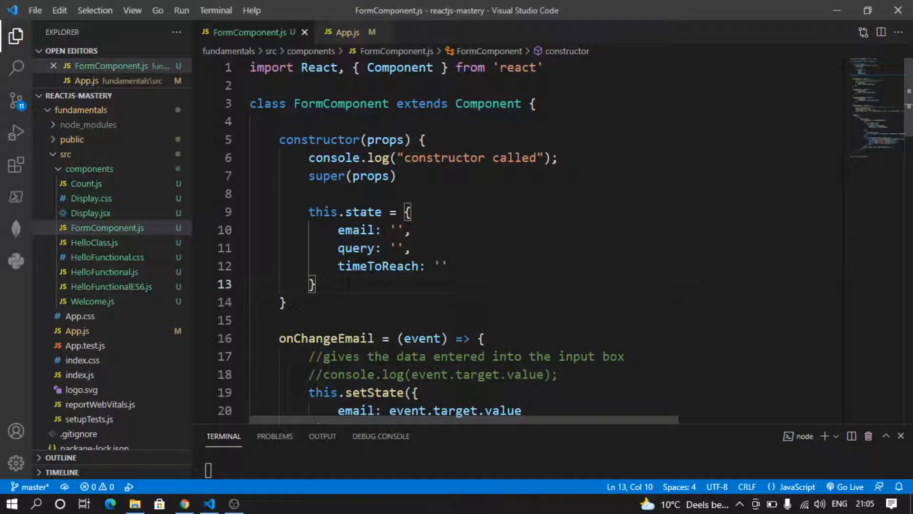
scroll(down, 3)
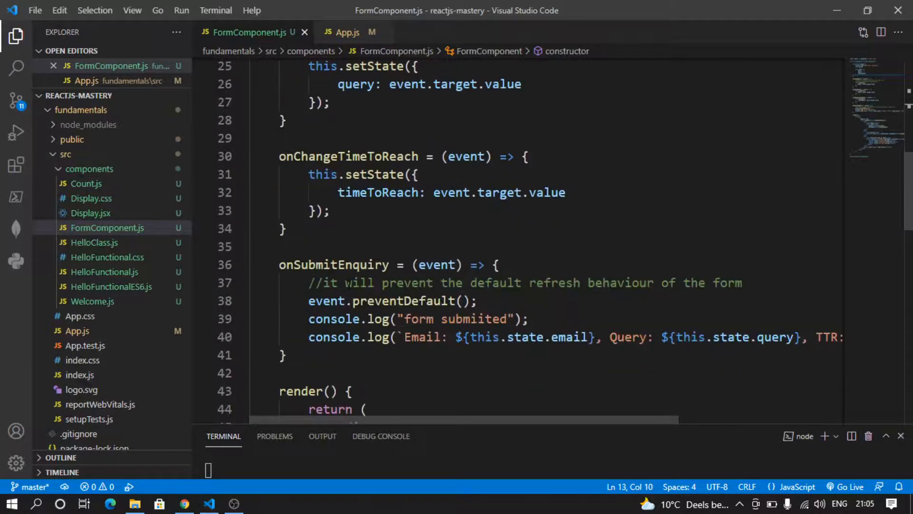
scroll(down, 3)
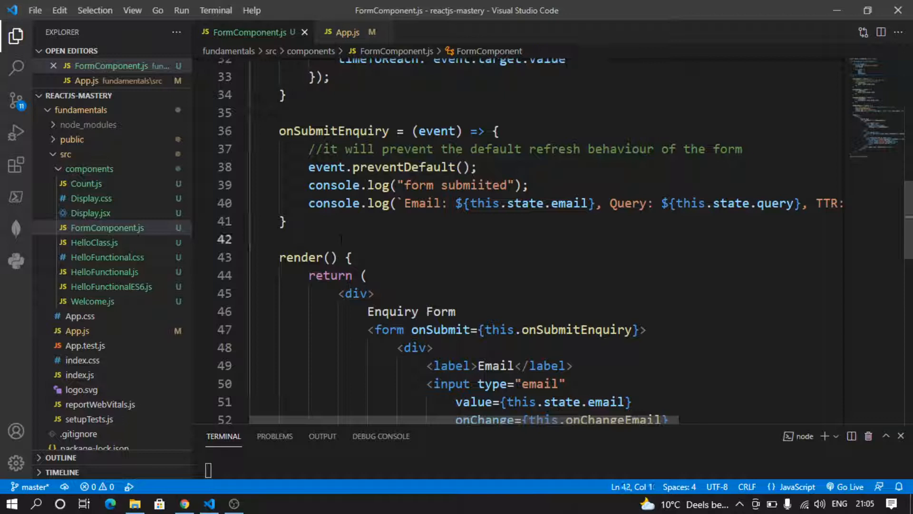
Declare an empty componentDidMount(){ } method just above render().
text(c)
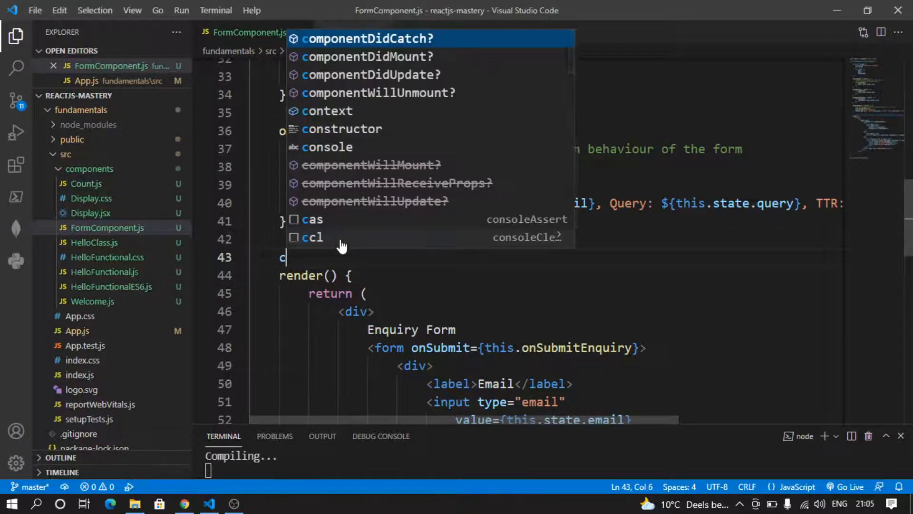
text(omponent)
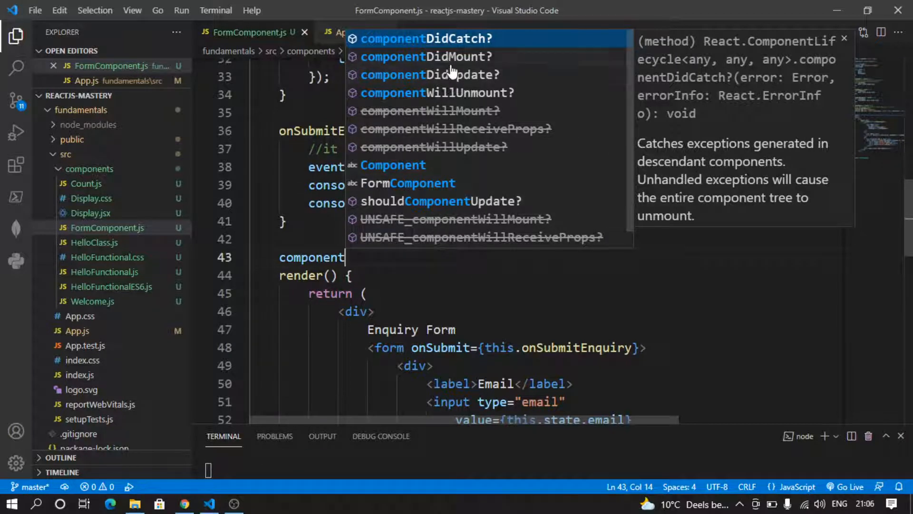
mouse_move(483, 100)
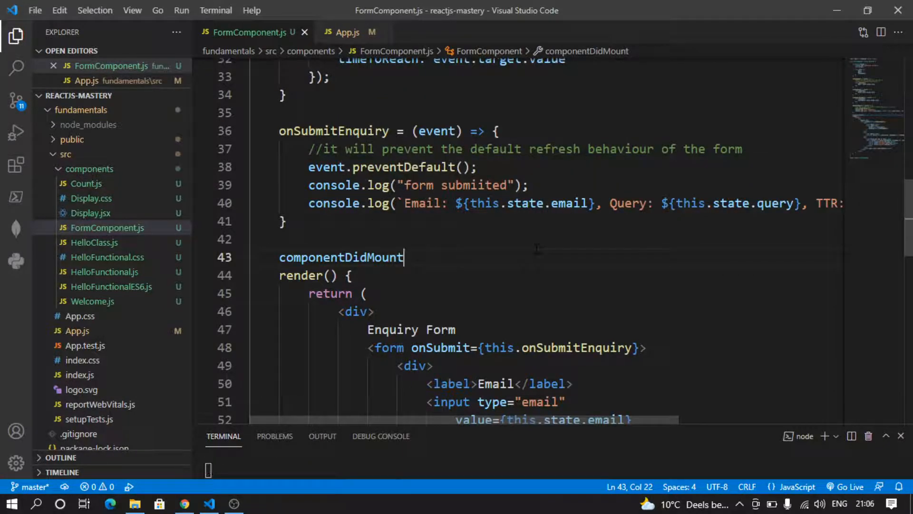
text((){)
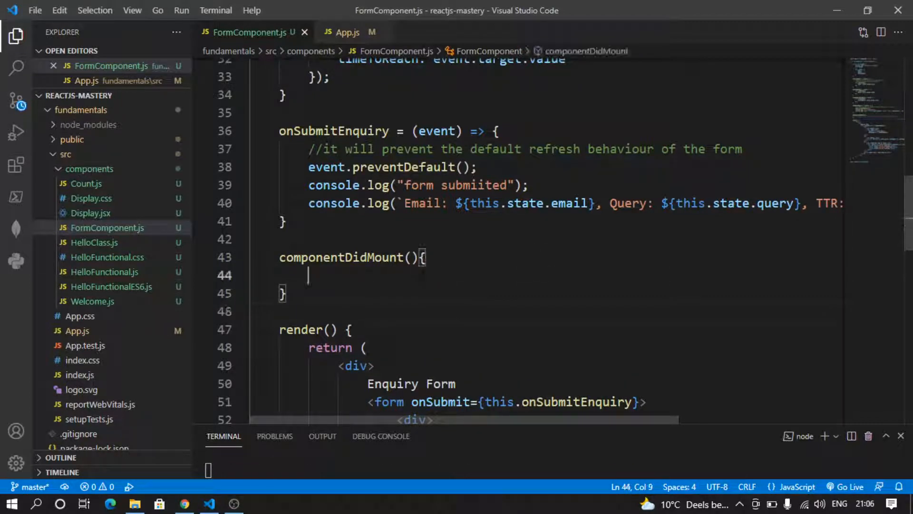
Comment above componentDidMount that it is called after the constructor and DOM contents load.
text(/)
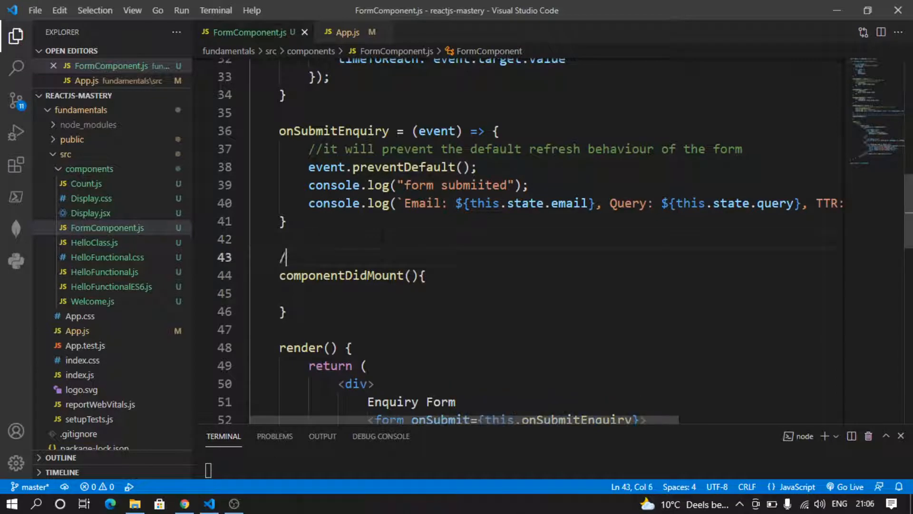
text(/will be c)
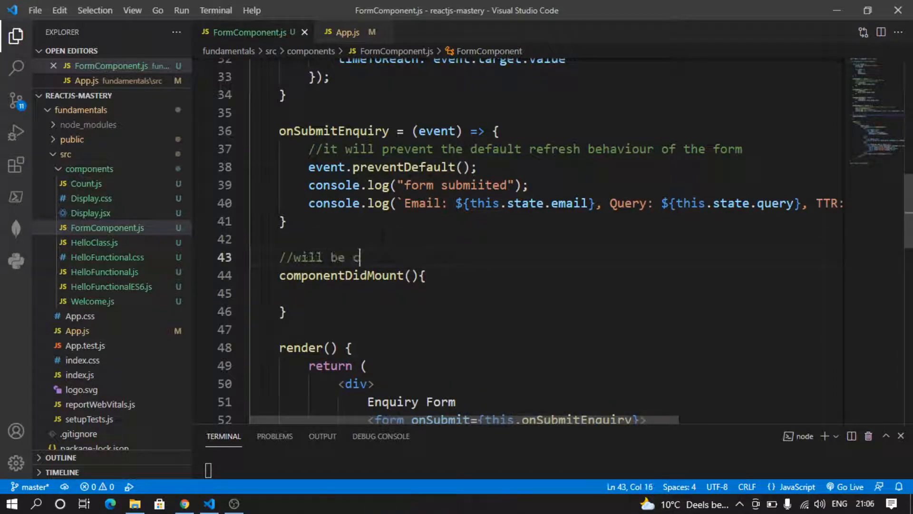
text(alled after c)
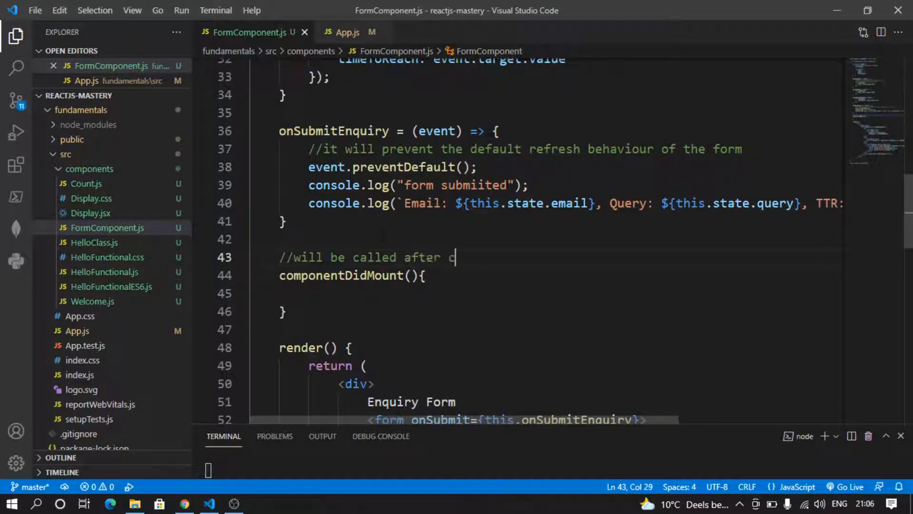
text(onstruct)
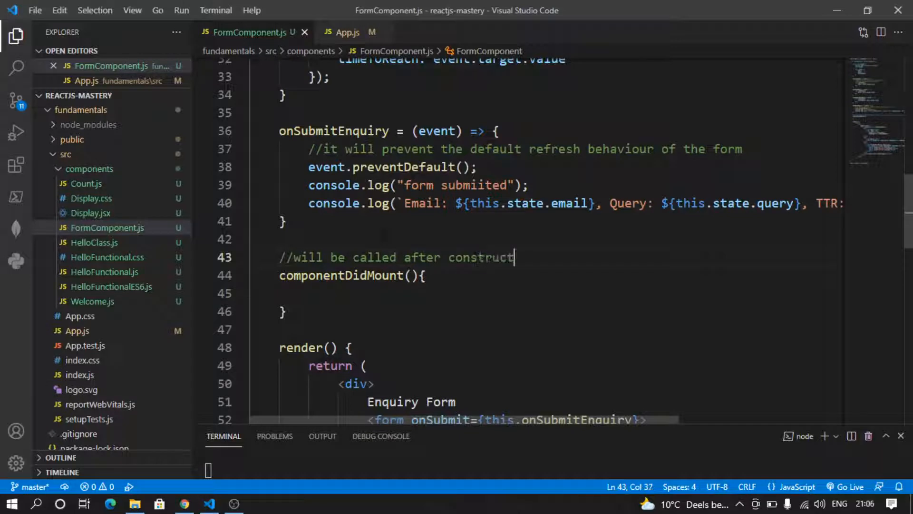
text(or and all the lem)
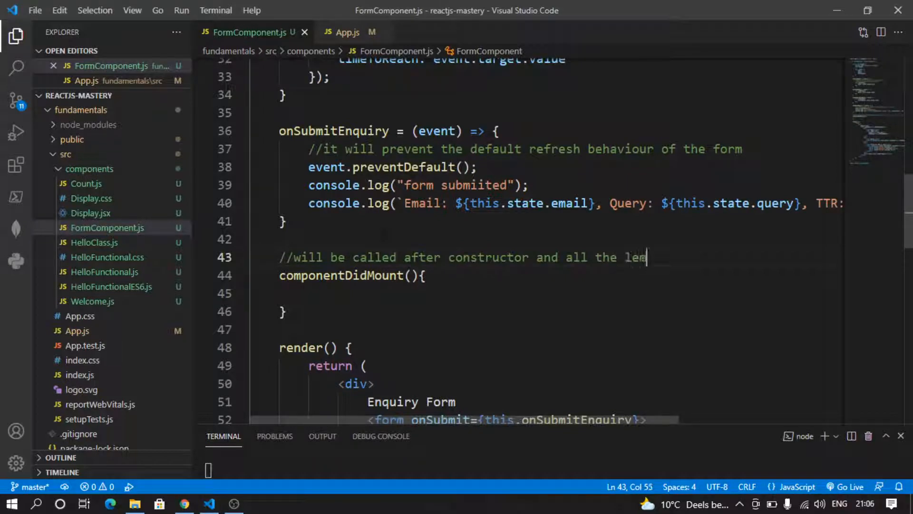
text(ents of)
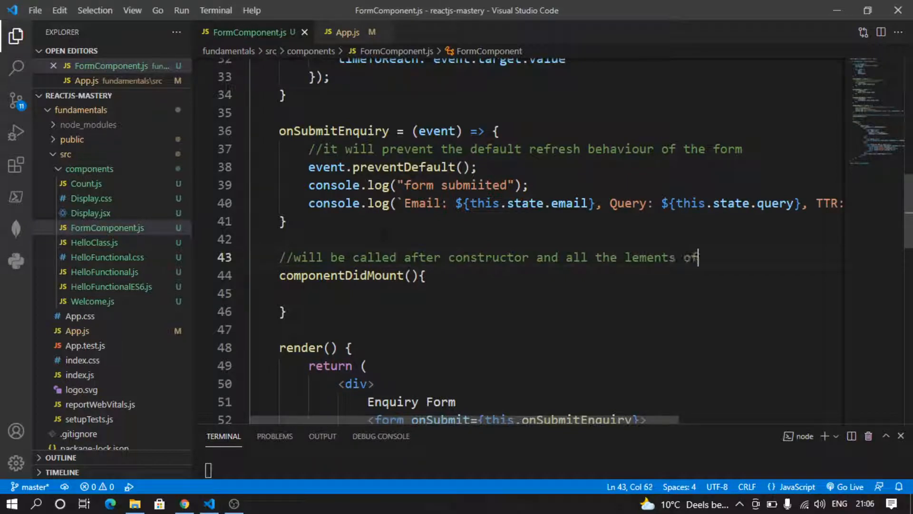
text(the DOM has been lo)
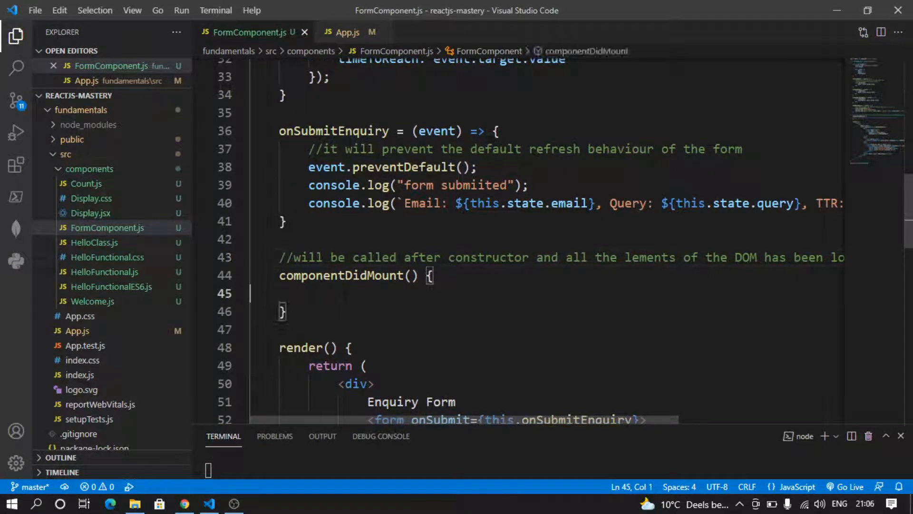
Add an "//onload API call" note inside the componentDidMount body.
text(//c)
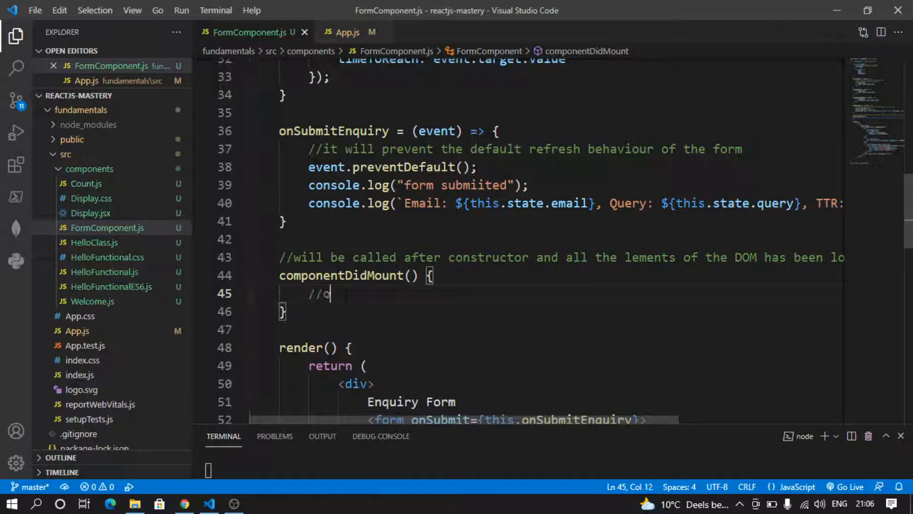
text(nload AP)
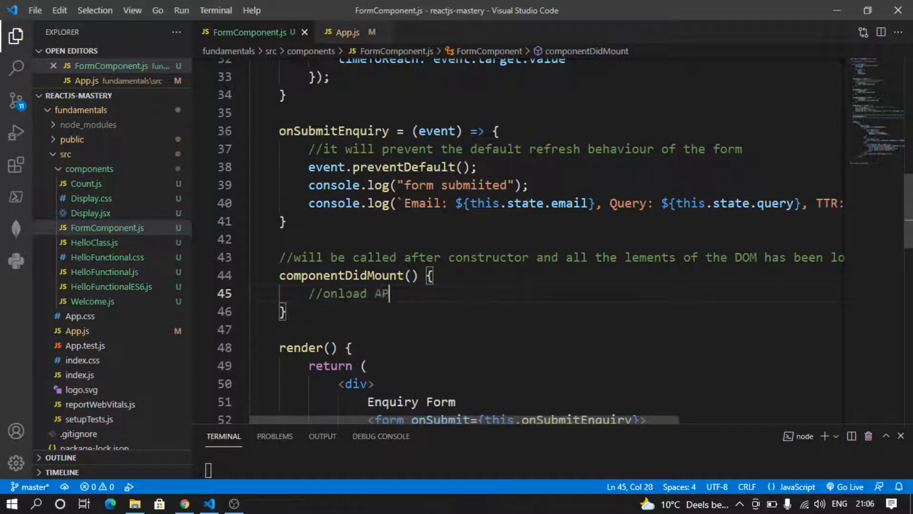
text(I call)
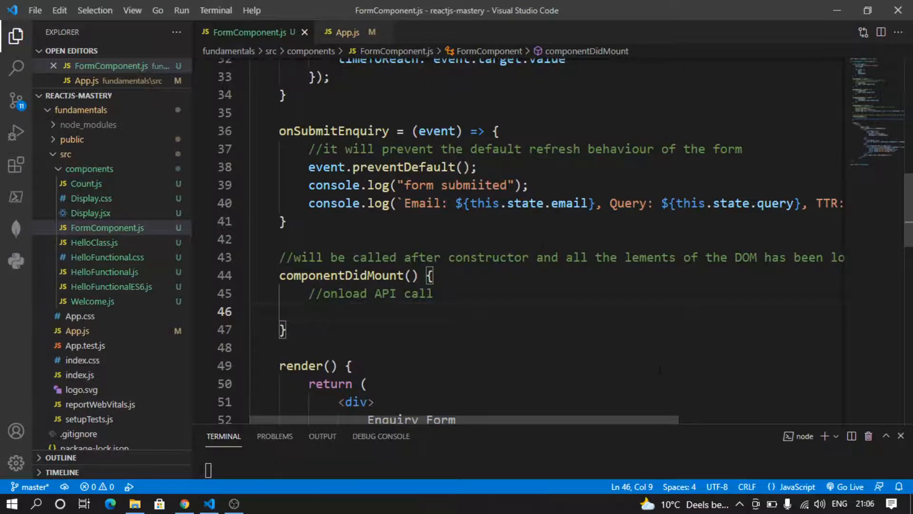
Have componentDidMount run console.log("componentDidMount called");.
text(console)
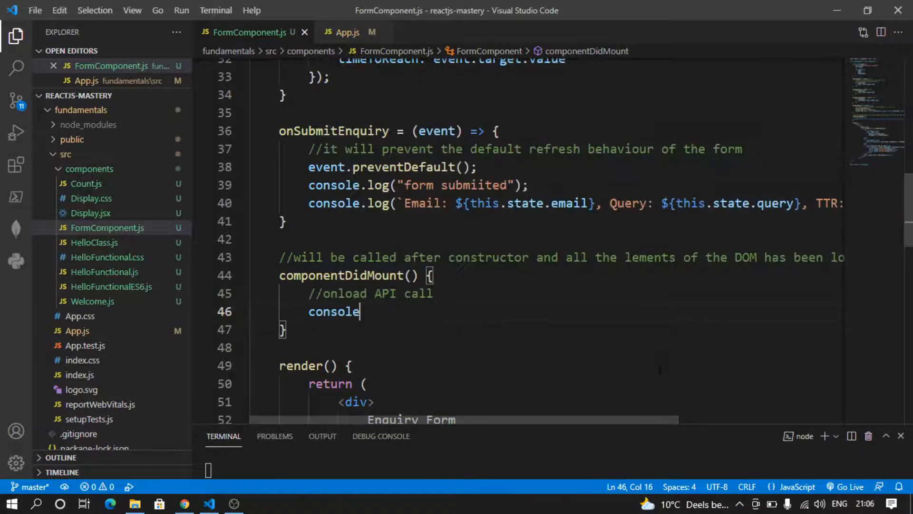
text(.log()
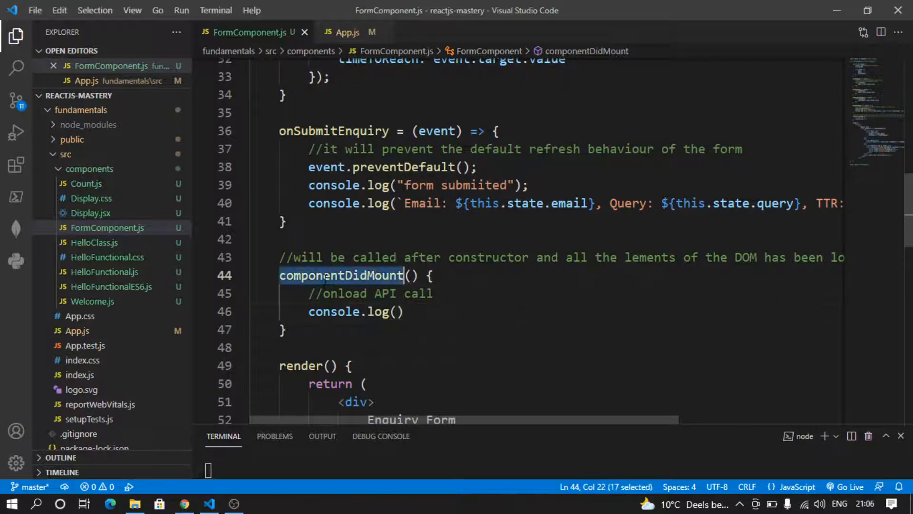
click(396, 312)
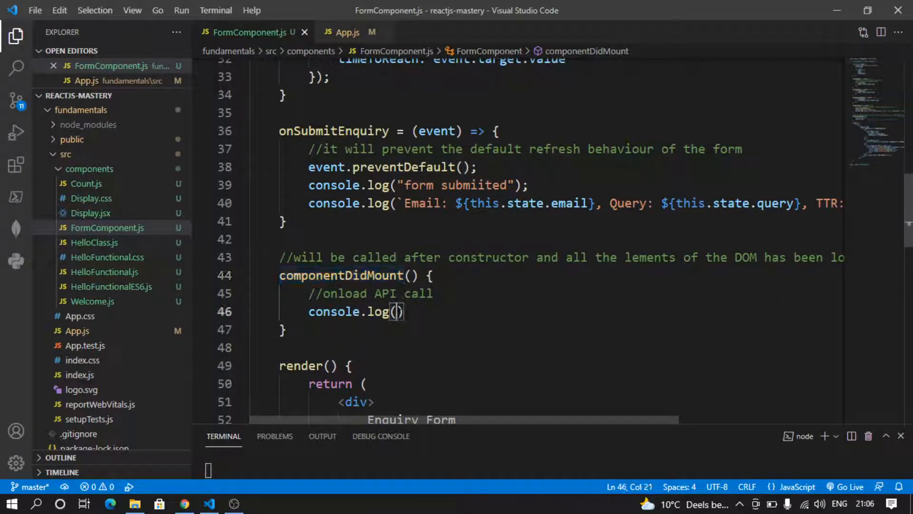
text("componentDidMount ")
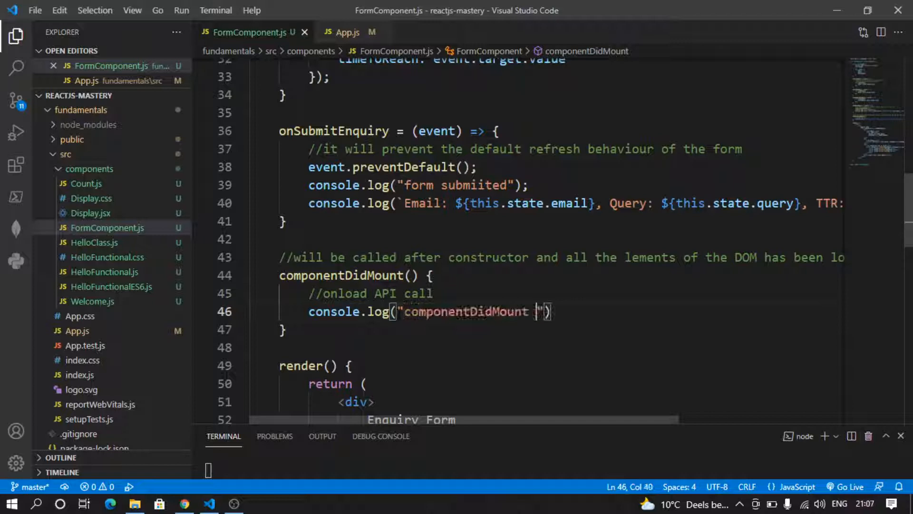
text(called)
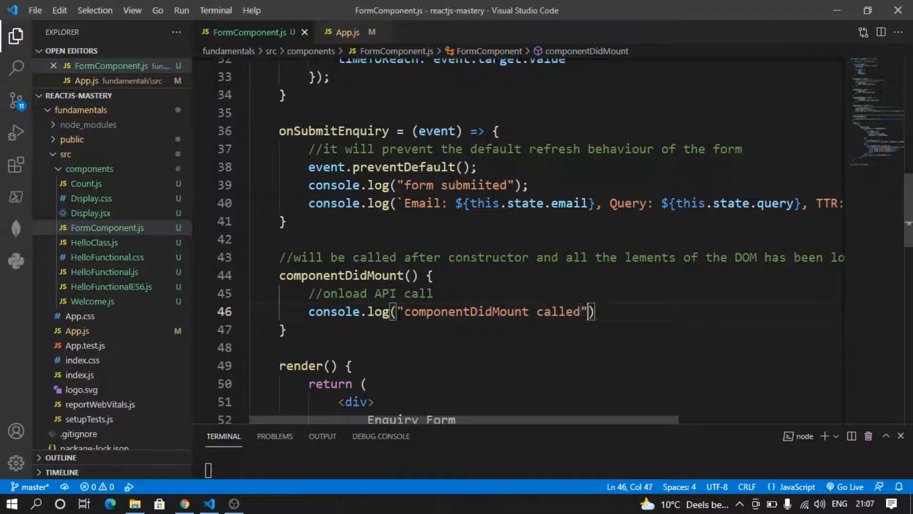
text(;)
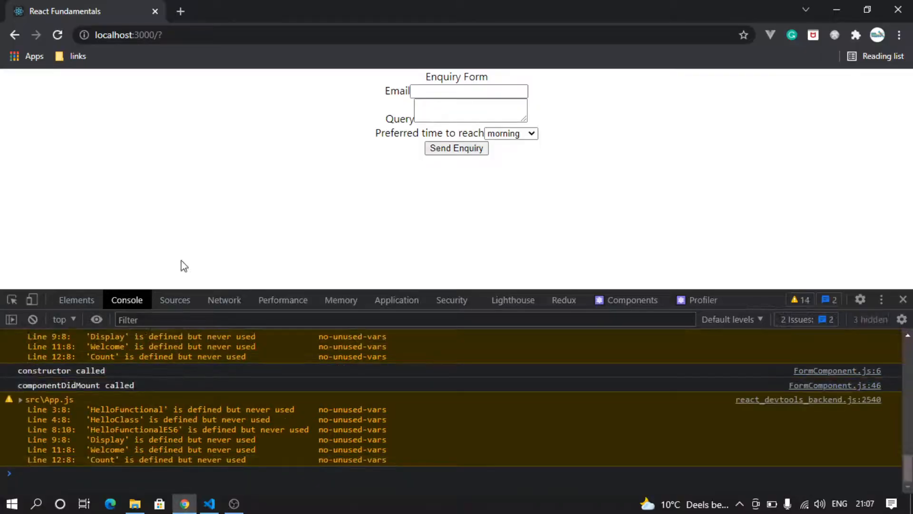
Reload the form and confirm "constructor called" then "componentDidMount called" are logged.
click(56, 36)
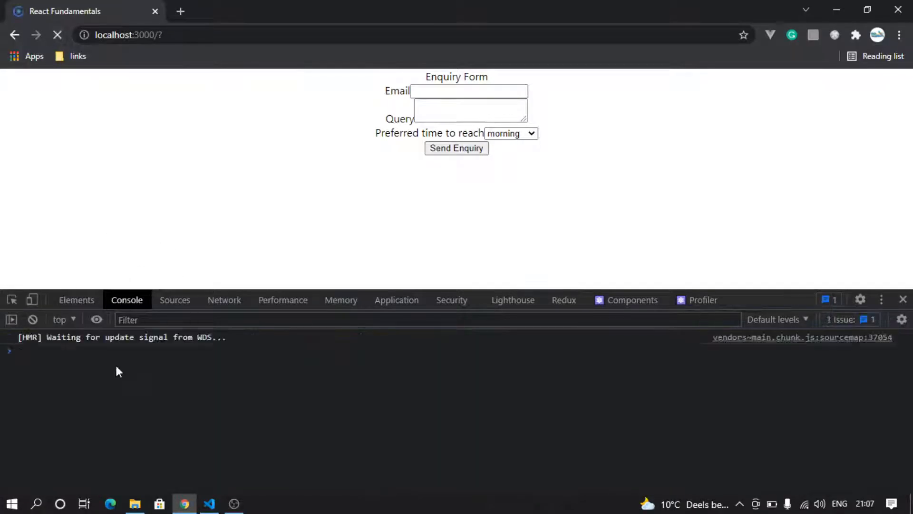
click(57, 36)
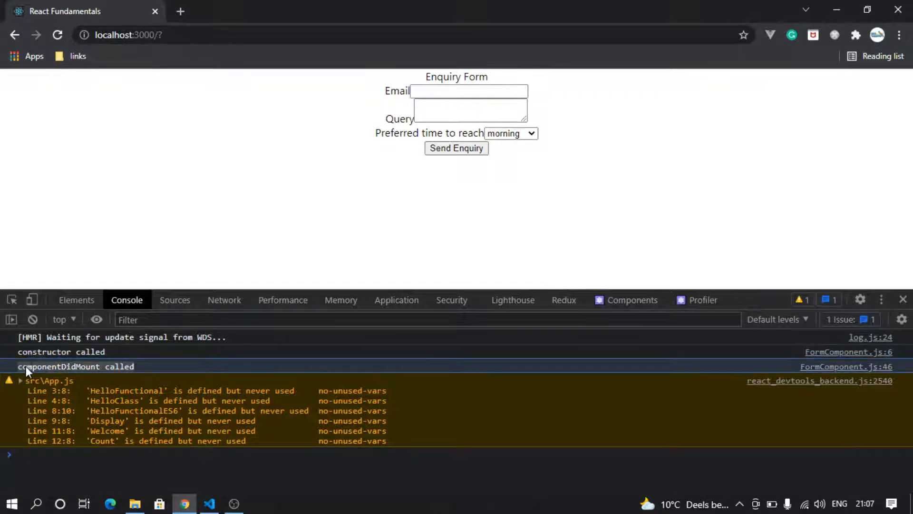
click(208, 504)
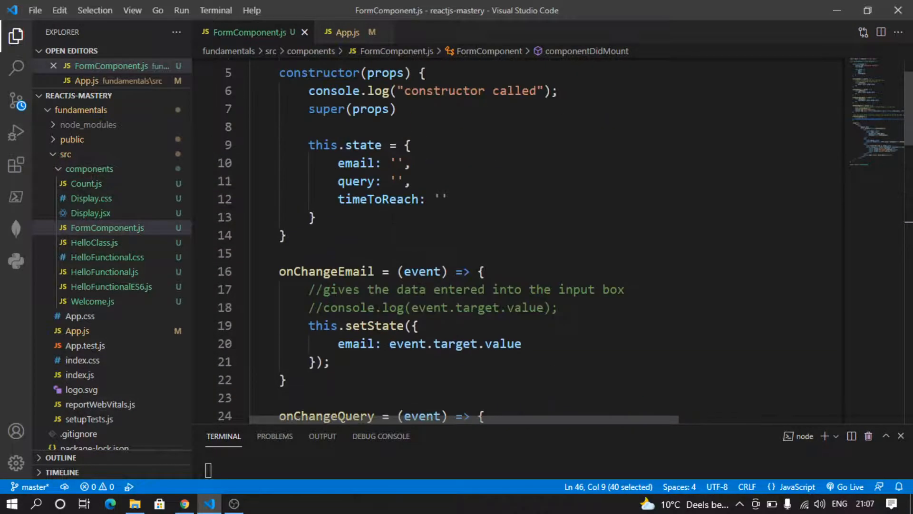
scroll(down, 3)
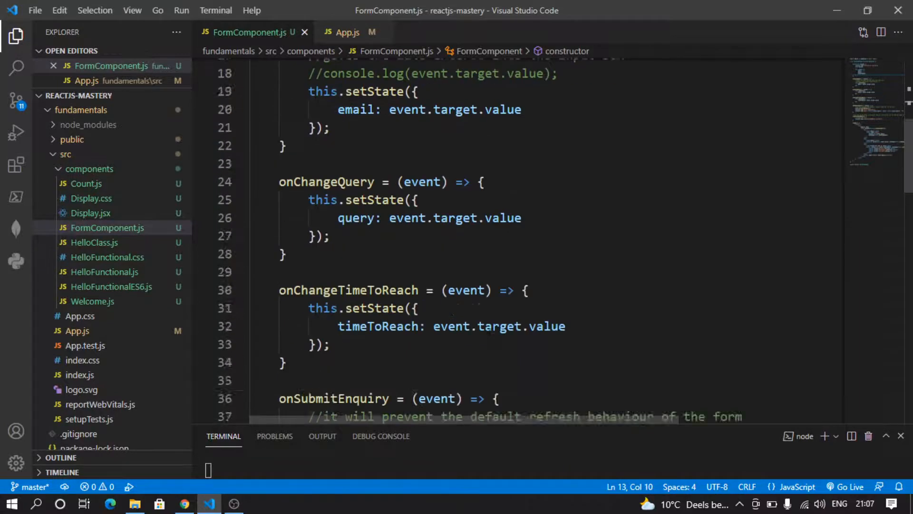
scroll(down, 3)
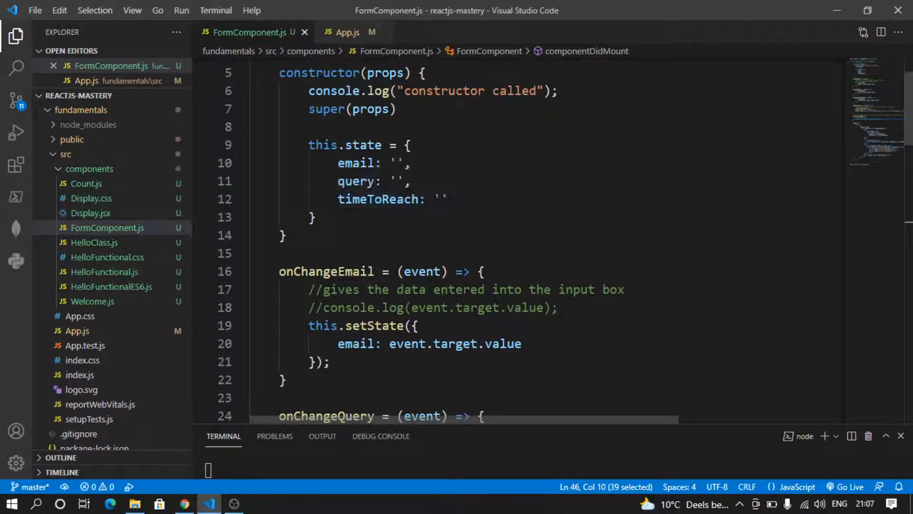
scroll(down, 3)
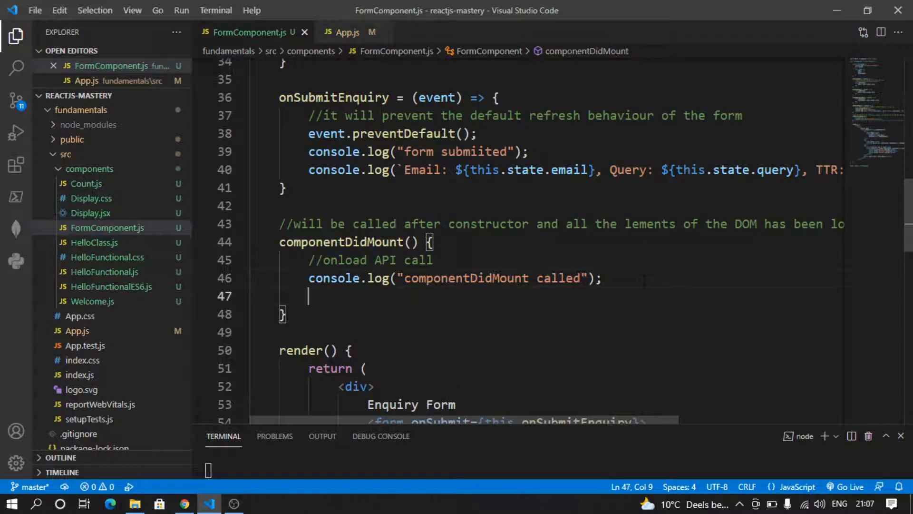
In componentDidMount call this.setState({ timeToReach: 'evening' });.
text(this)
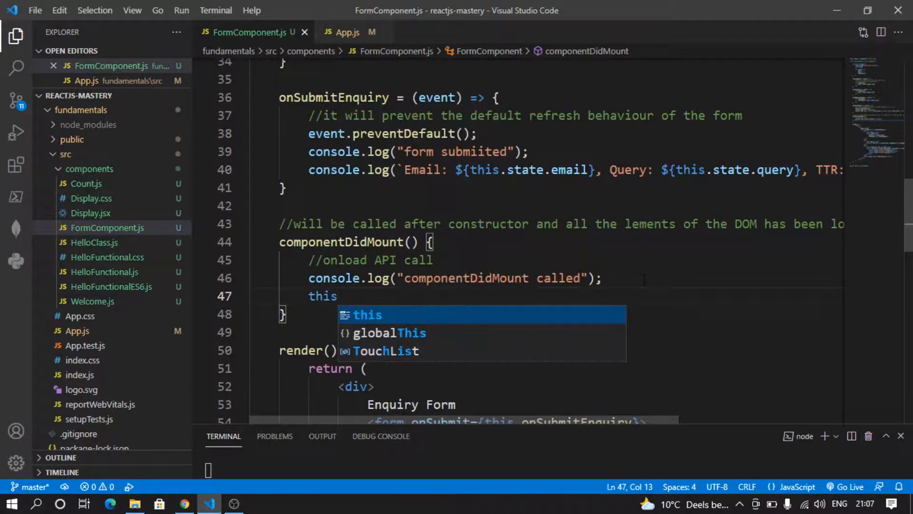
text(.setState)
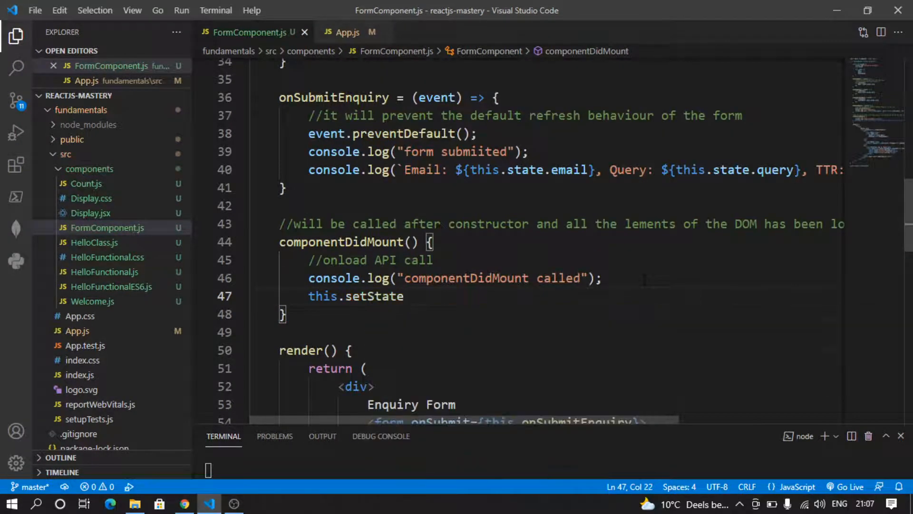
text(())
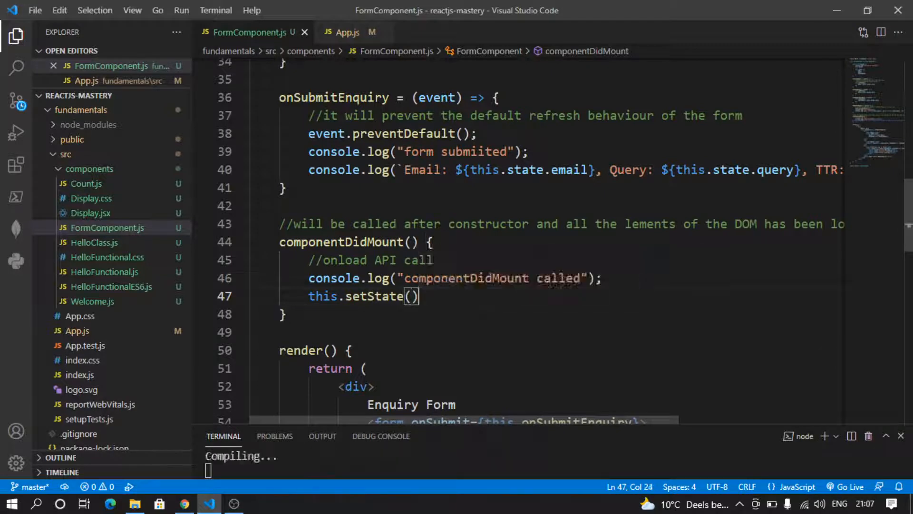
text({};)
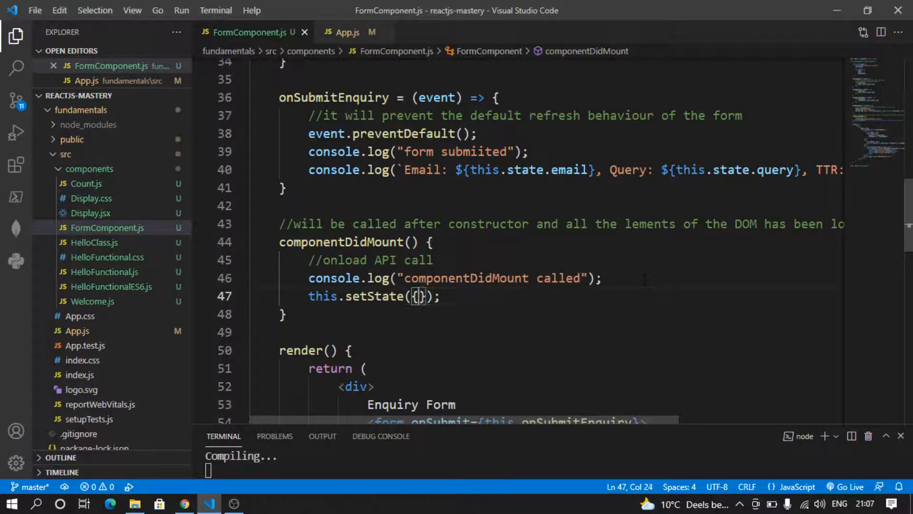
key(Enter)
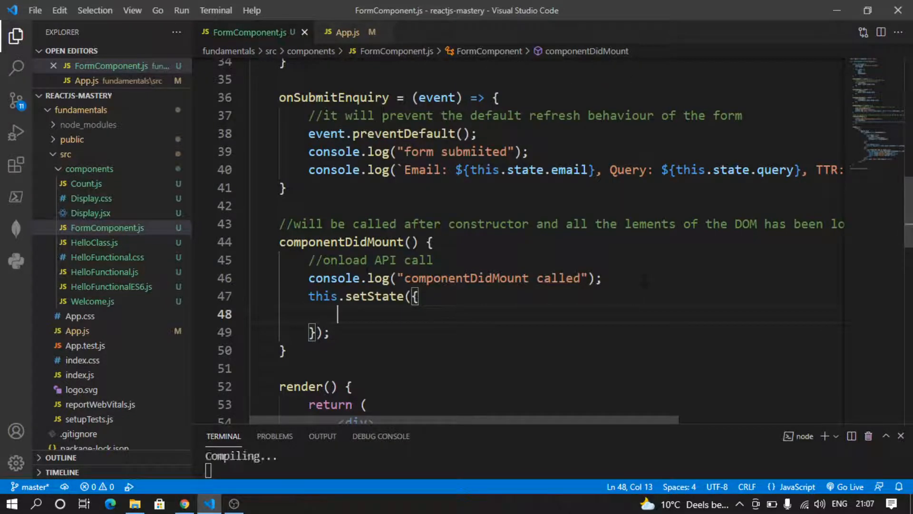
text(ti)
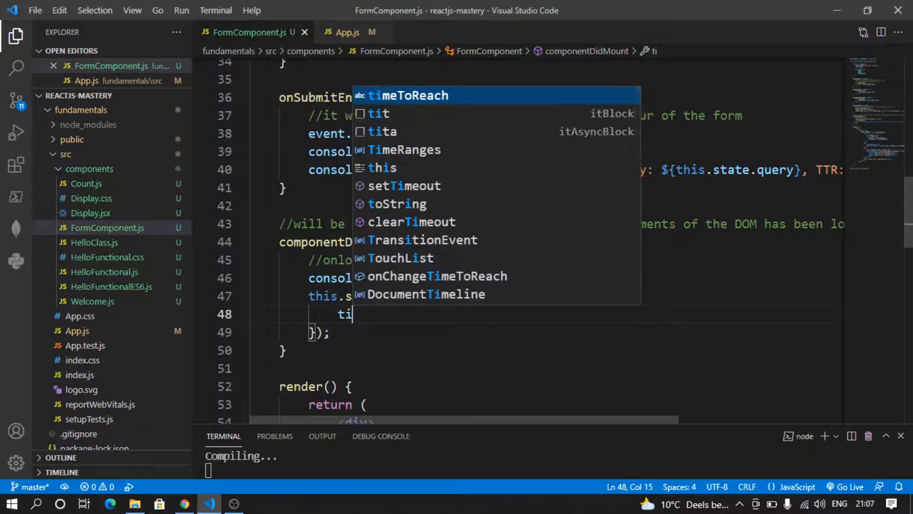
key(Tab)
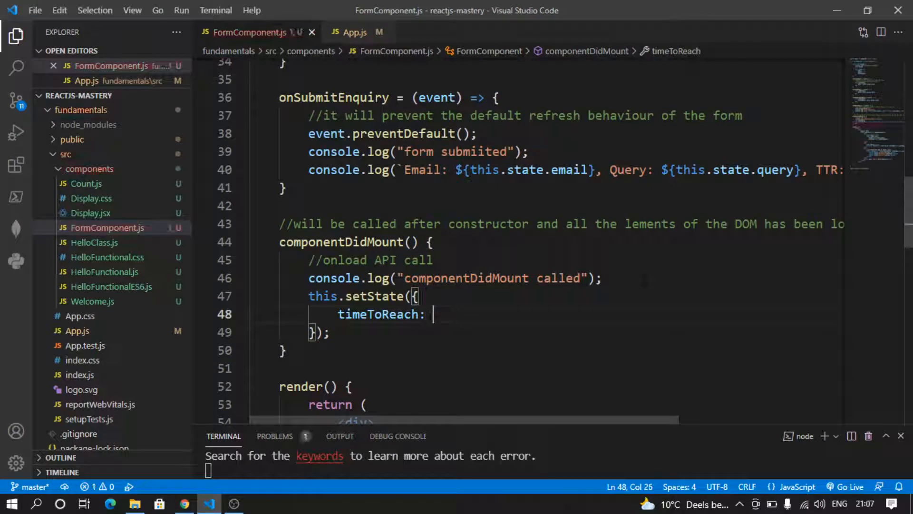
text('eve')
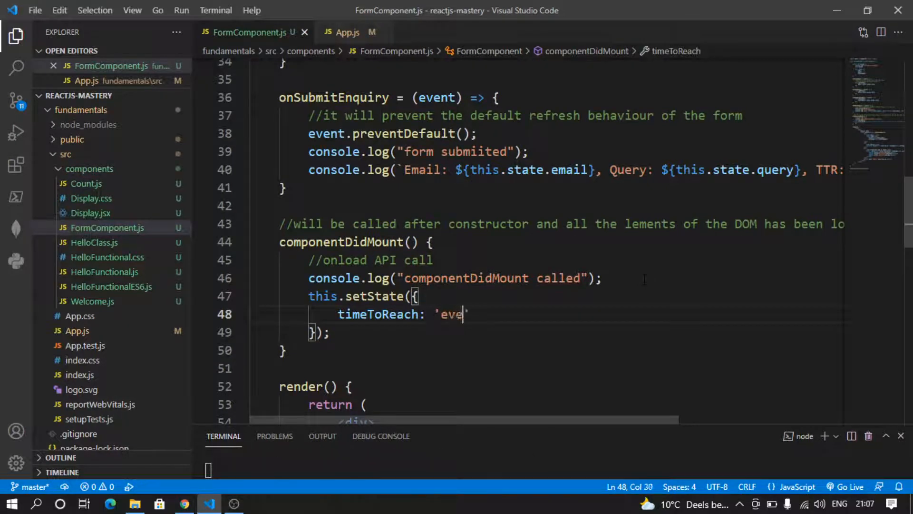
text(ning)
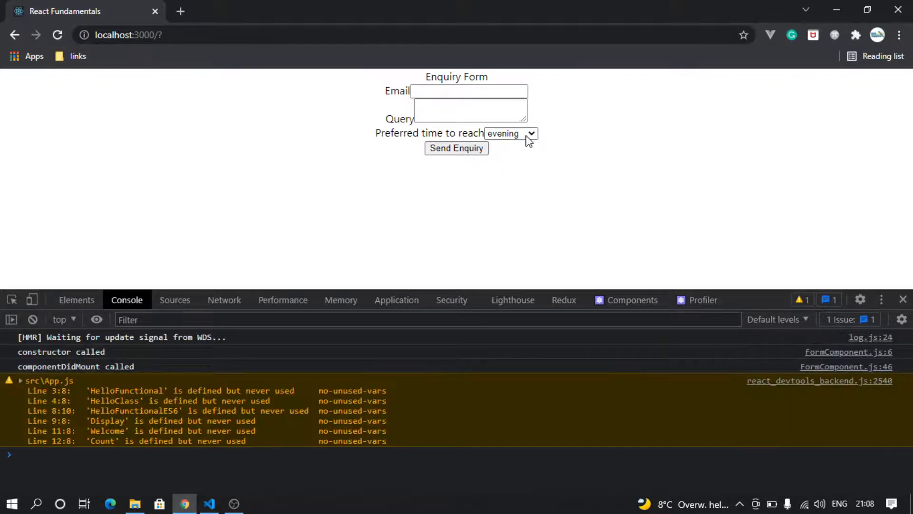
Check the Preferred time to reach dropdown shows evening after reload, then return to the code.
click(511, 133)
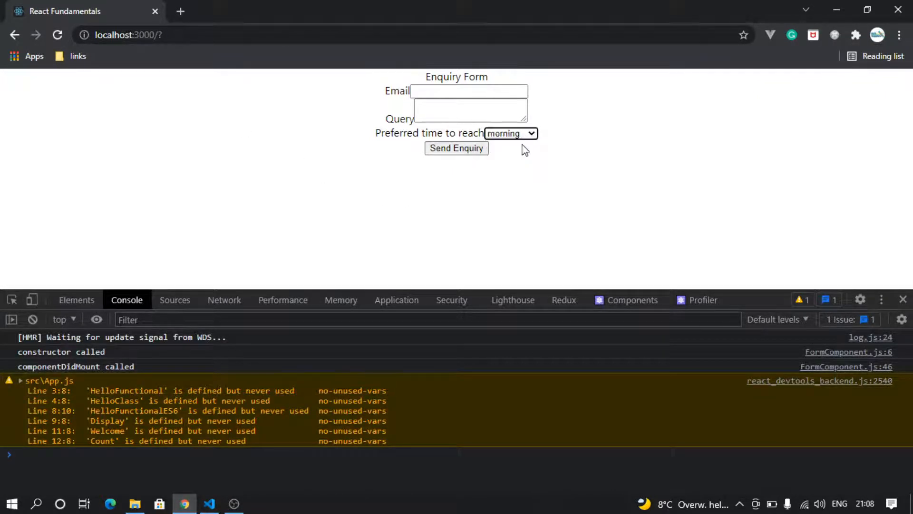
click(510, 133)
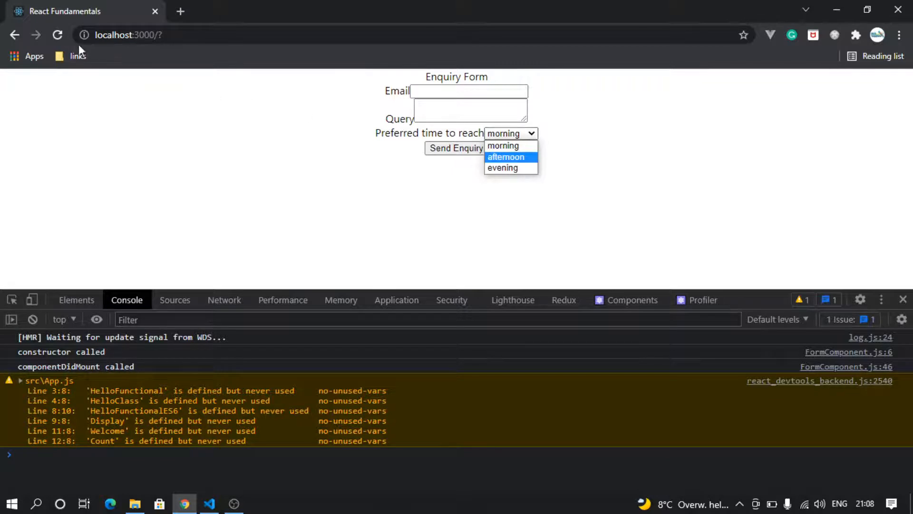
click(502, 167)
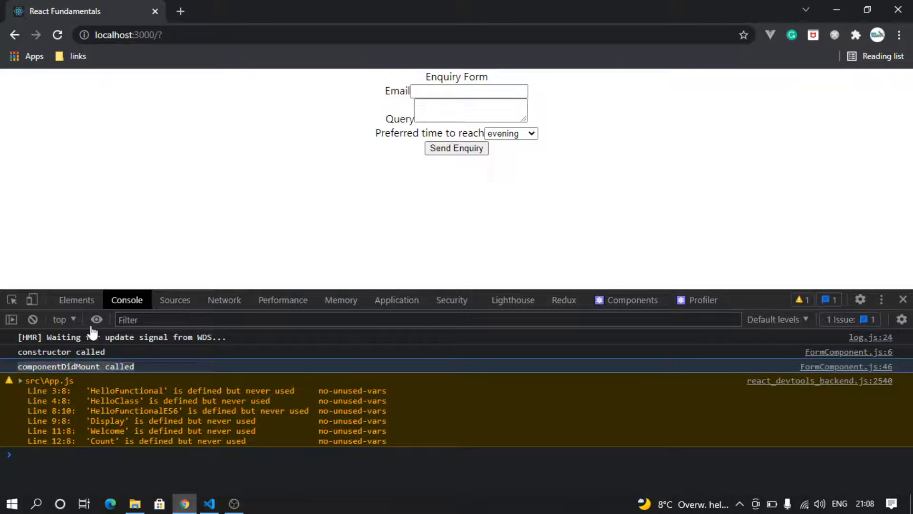
click(208, 503)
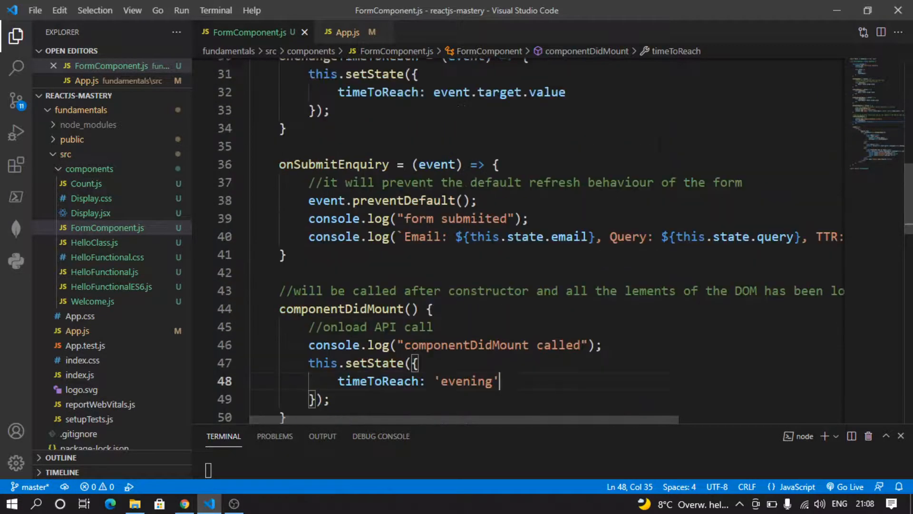
scroll(down, 3)
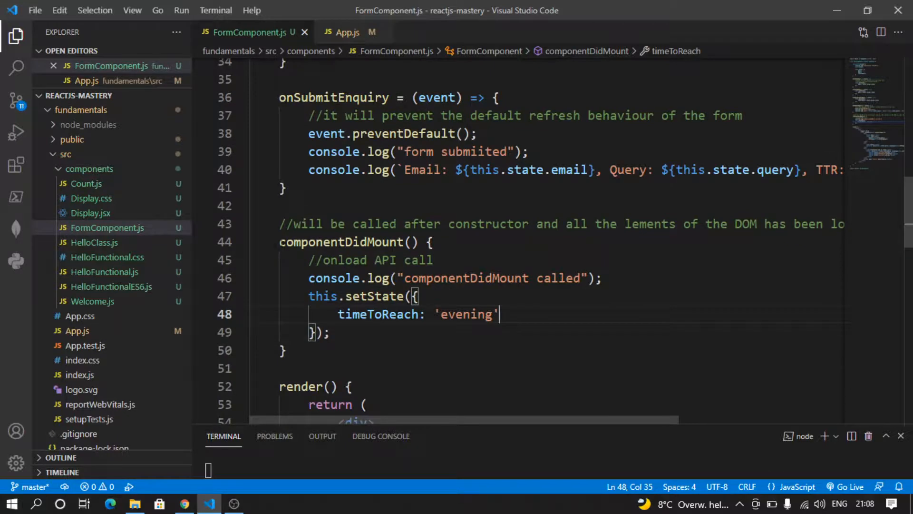
double_click(340, 241)
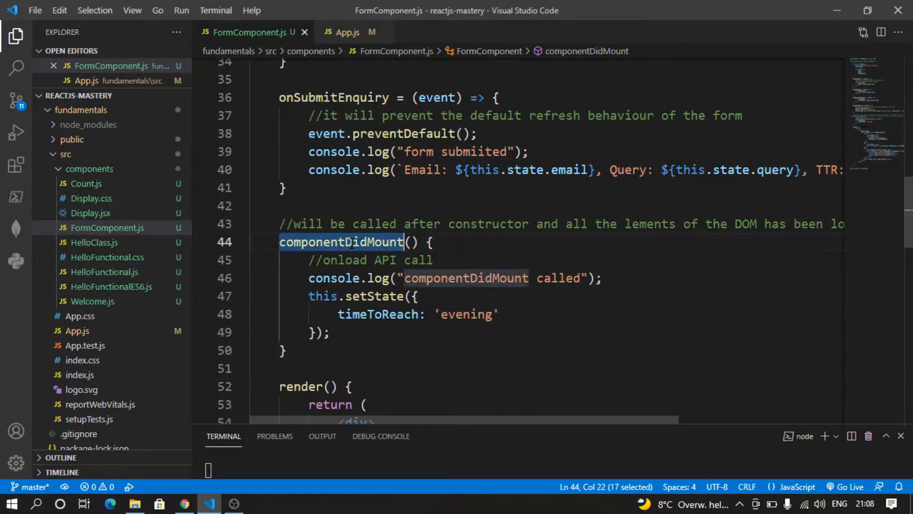